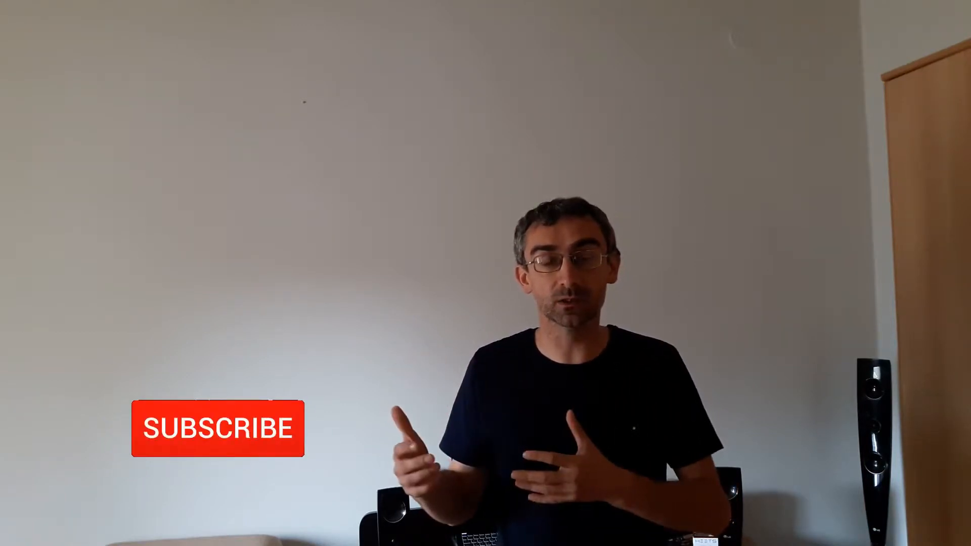
{"action": "left_click", "coordinate": [218, 428]}
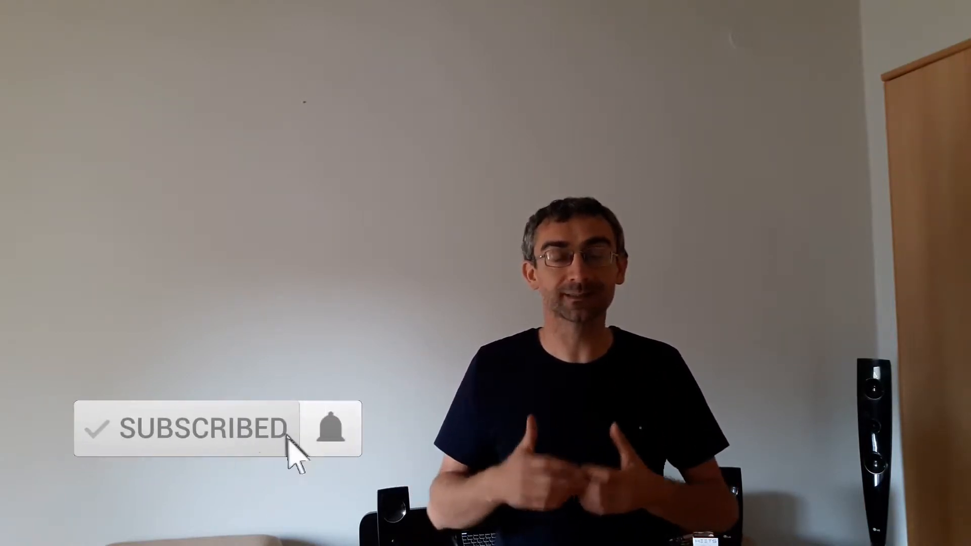